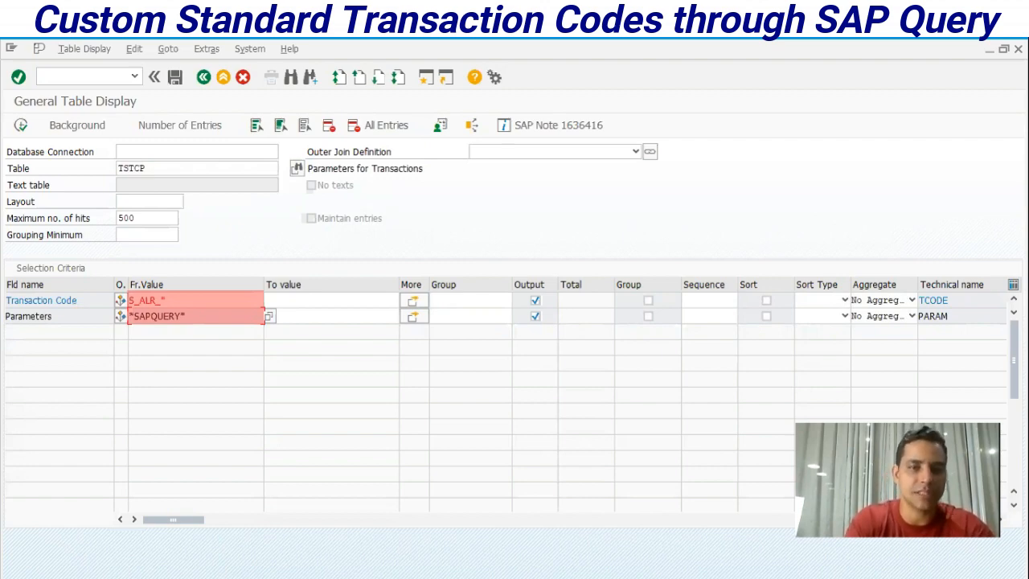
Execute the TSTCP selection for S_ALR* transactions with SAPQUERY parameters.
left_click(18, 77)
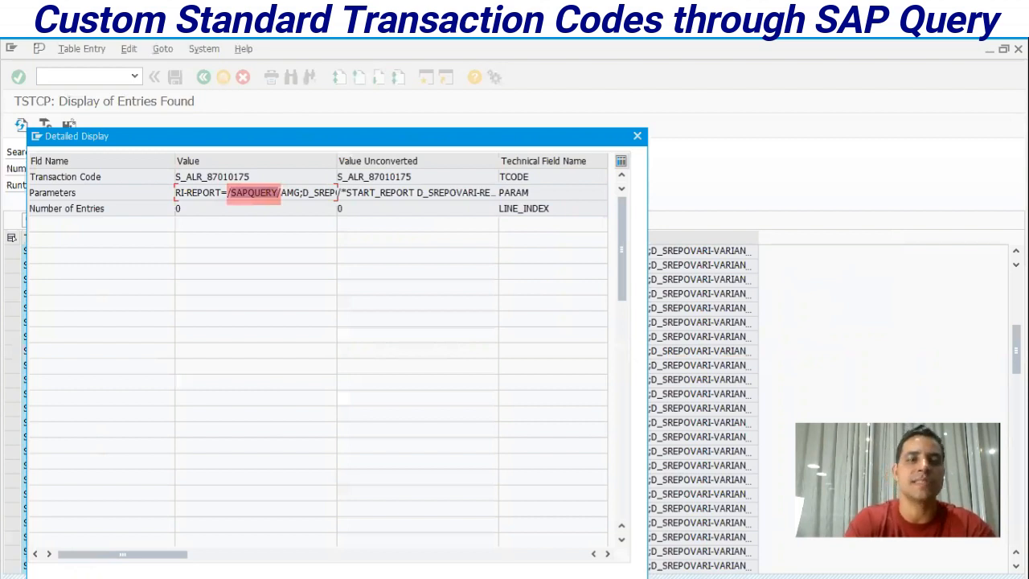
Launch transaction S_ALR_87010175, then enter /nSQ01 to move on to query maintenance.
left_click(637, 135)
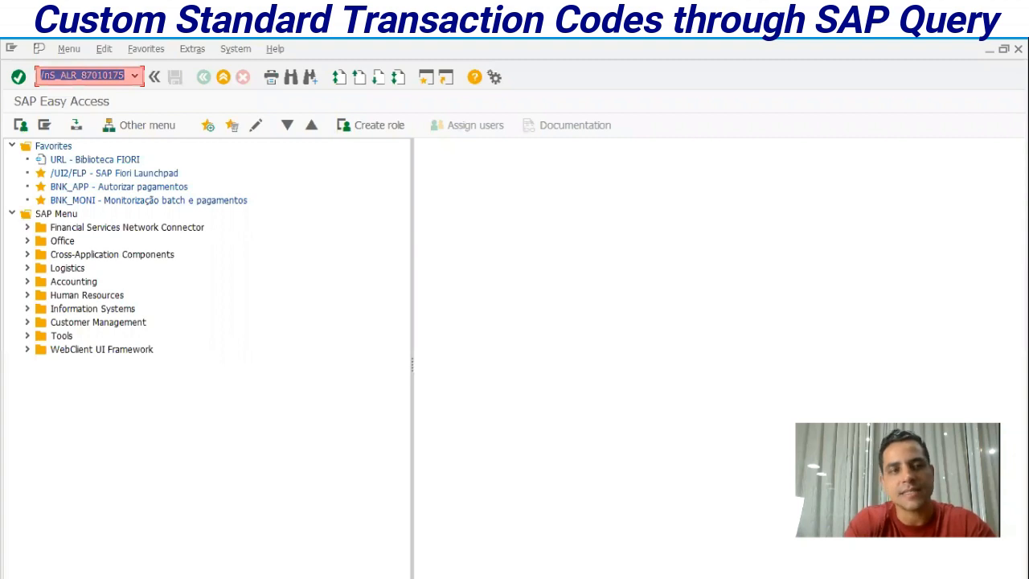
key("Enter")
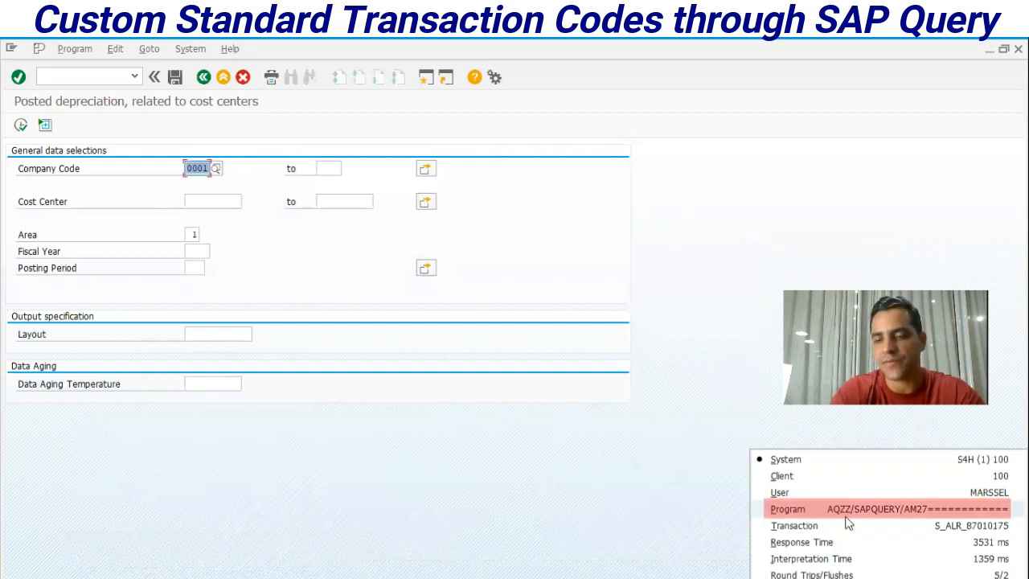
mouse_move(882, 520)
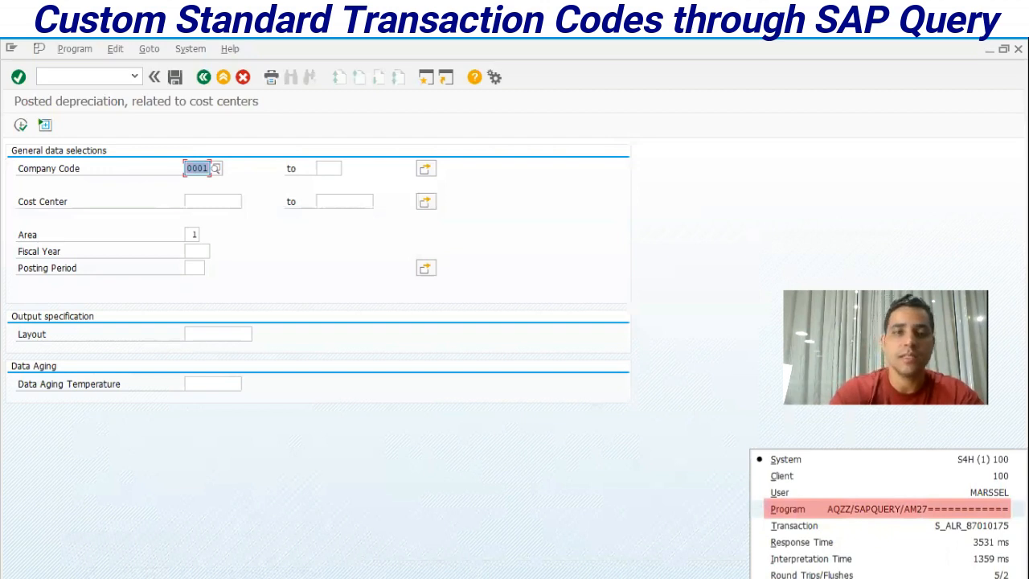
type("/nSQ01")
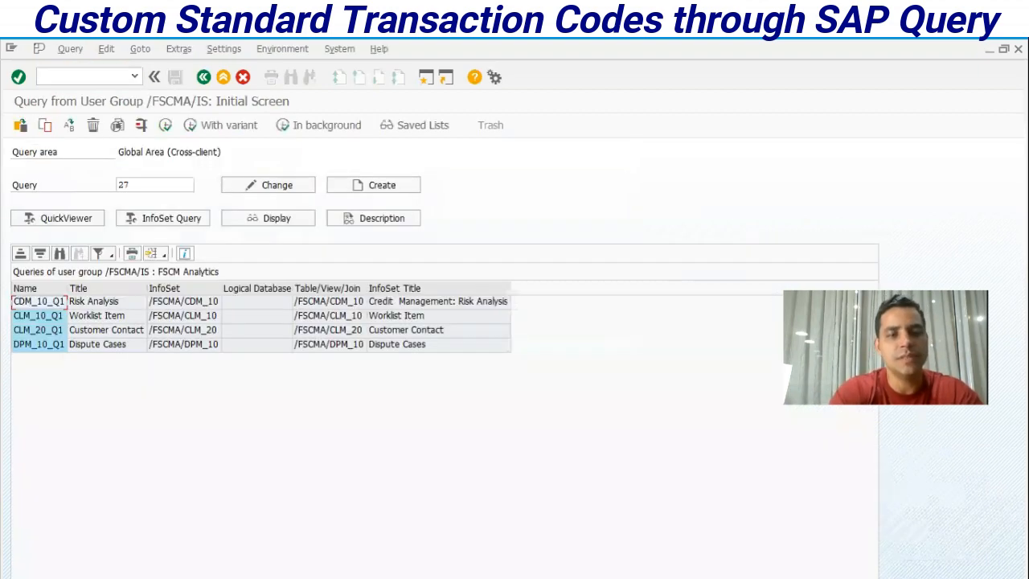
Switch to user group /SAPQUERY/AM via Edit > Other user group and open query 27 in change mode.
left_click(106, 48)
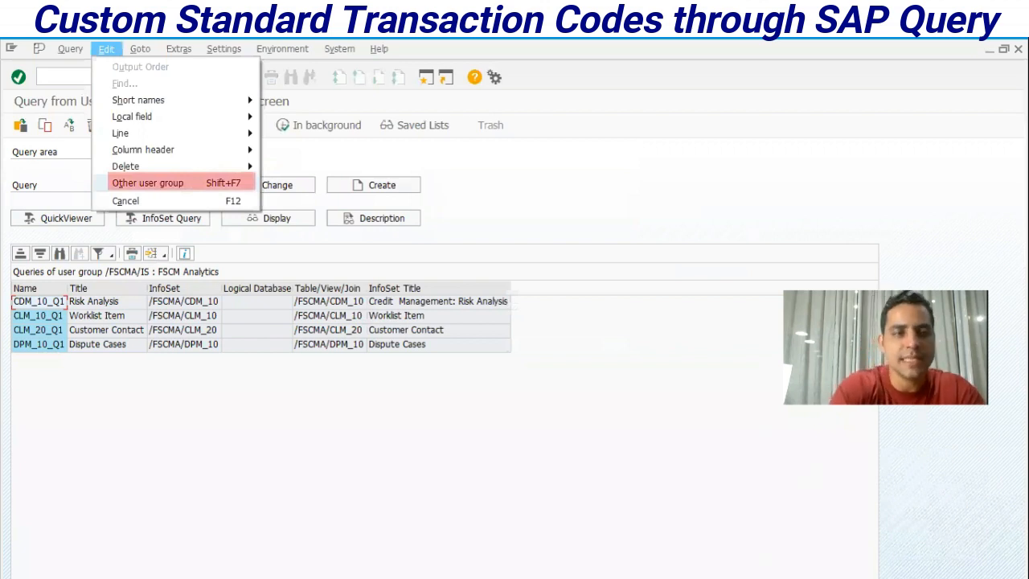
left_click(148, 184)
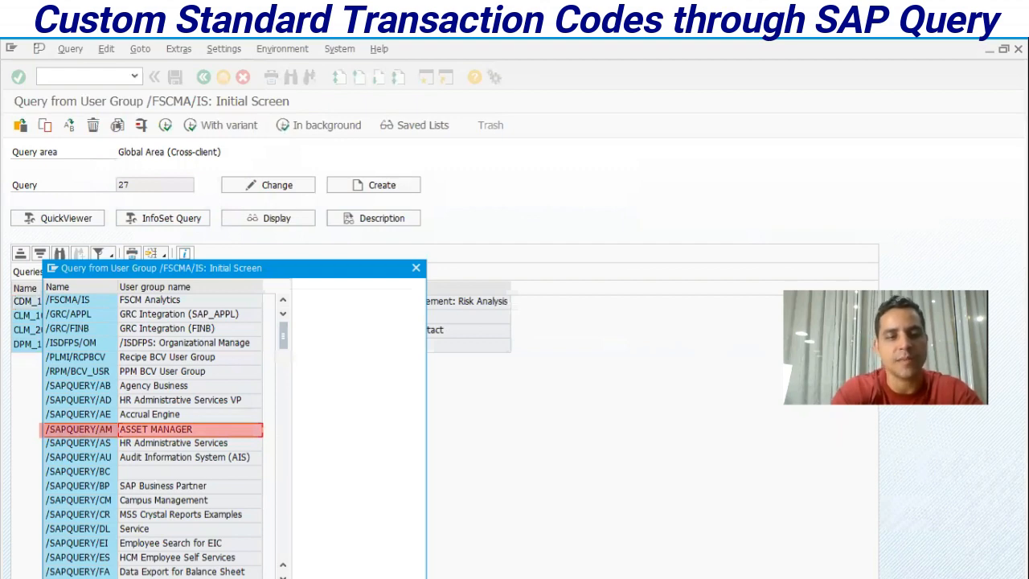
double_click(77, 427)
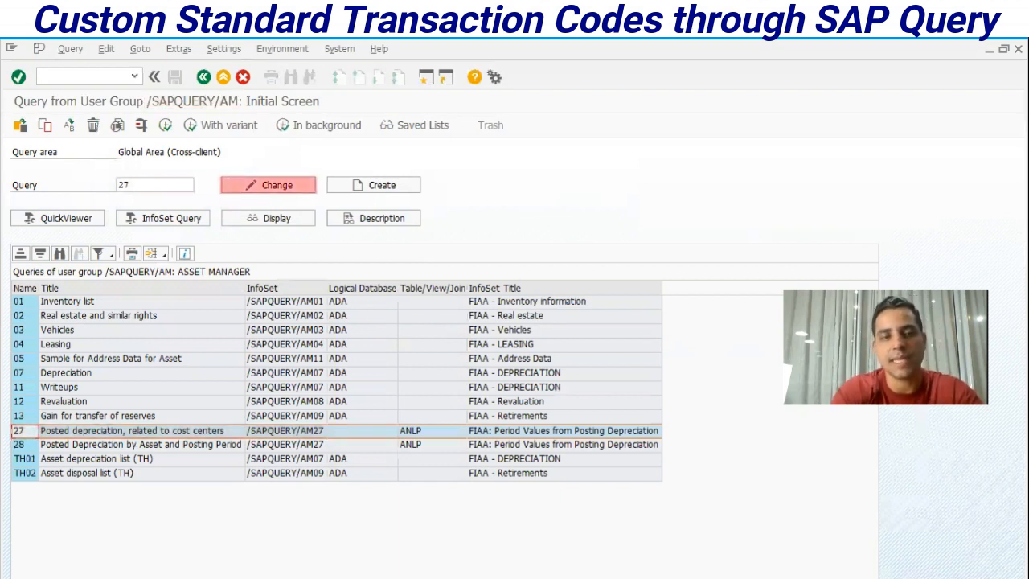
left_click(267, 185)
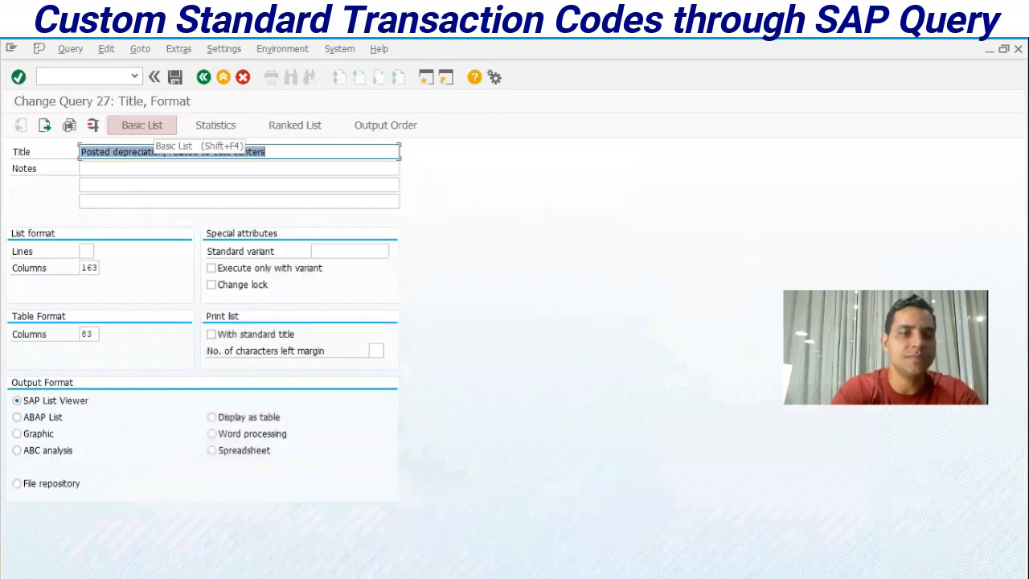